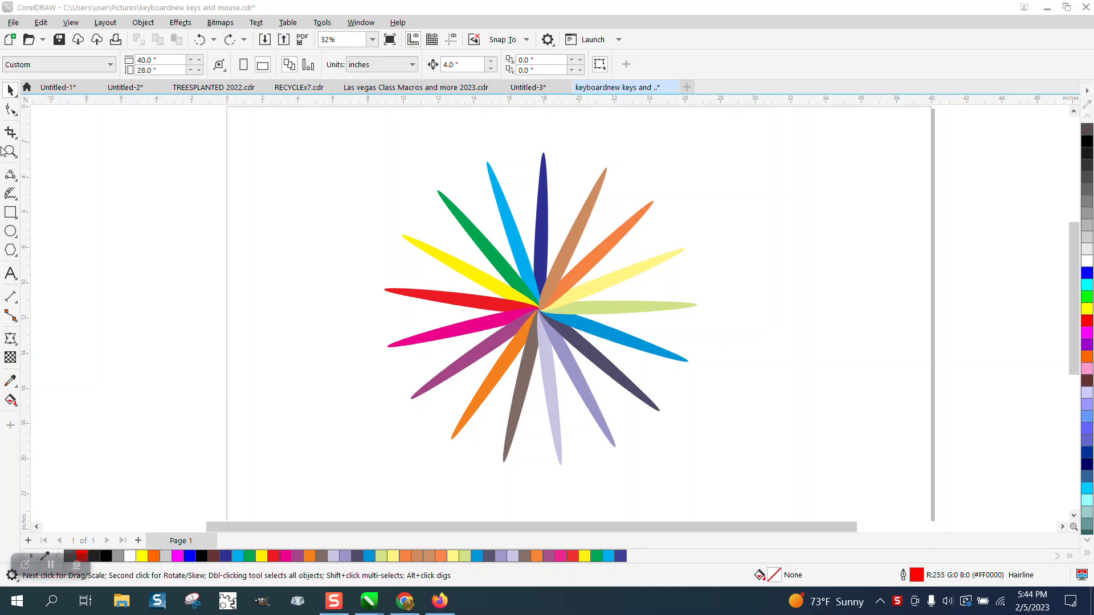
Zoom in on the starburst and open Find and Replace in Replace Objects mode
click(10, 151)
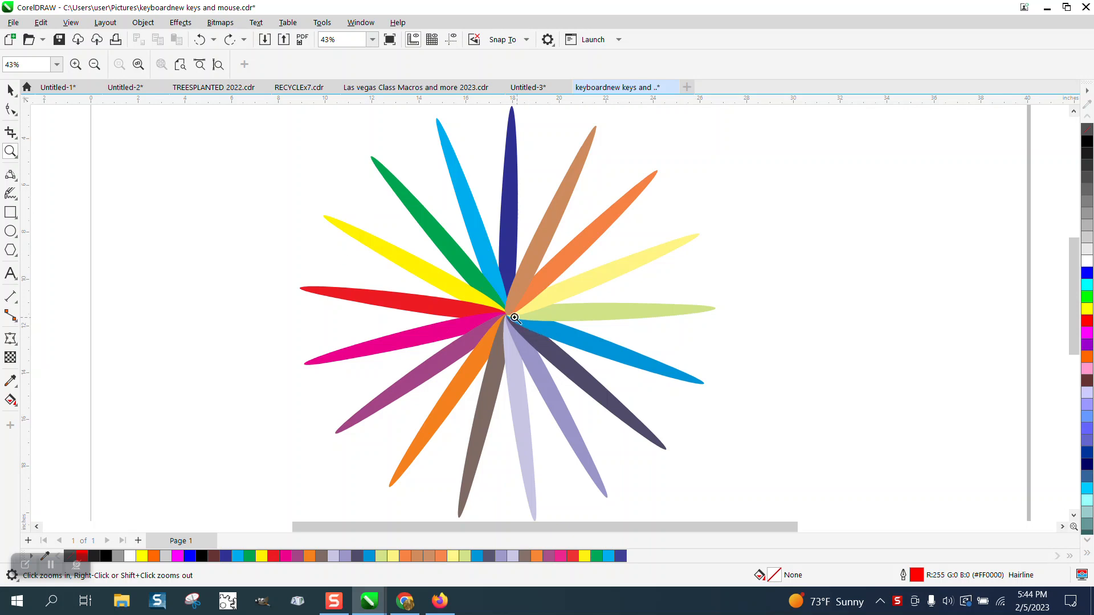
mouse_move(19, 101)
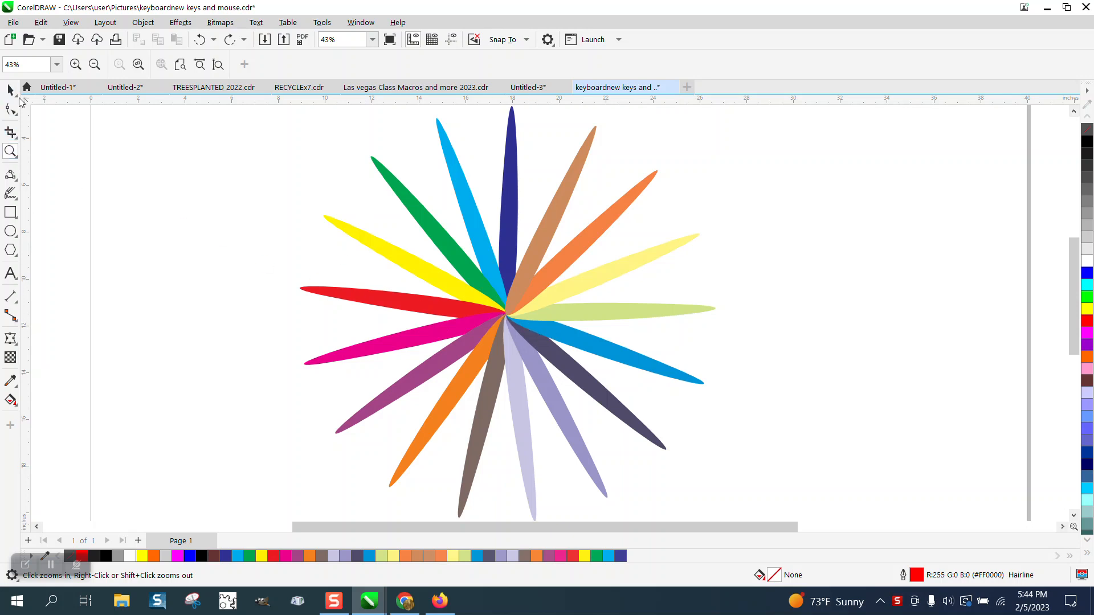
click(10, 89)
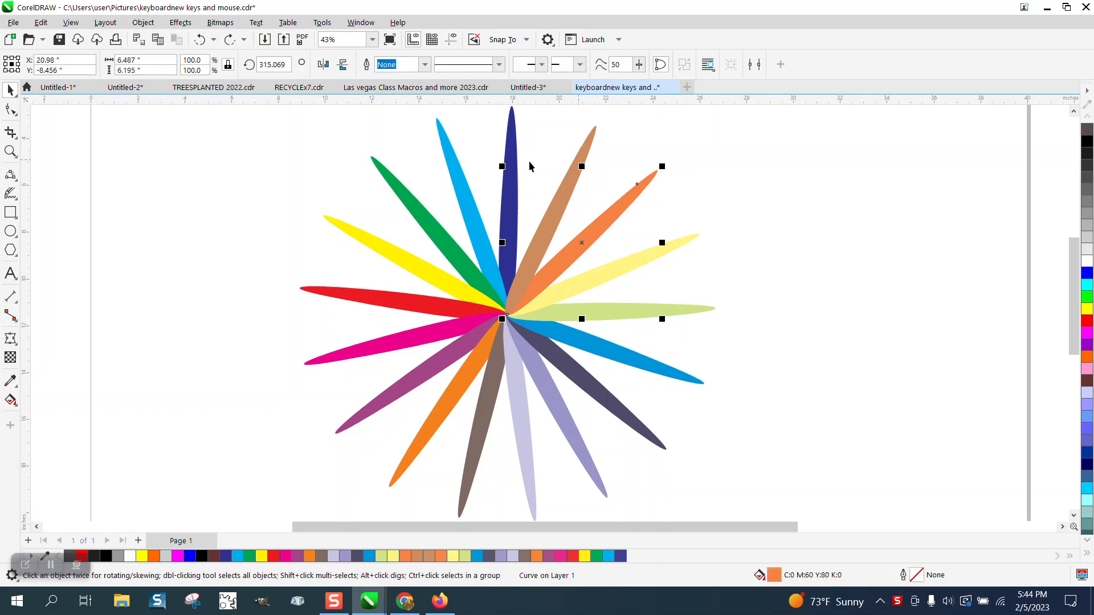
mouse_move(799, 583)
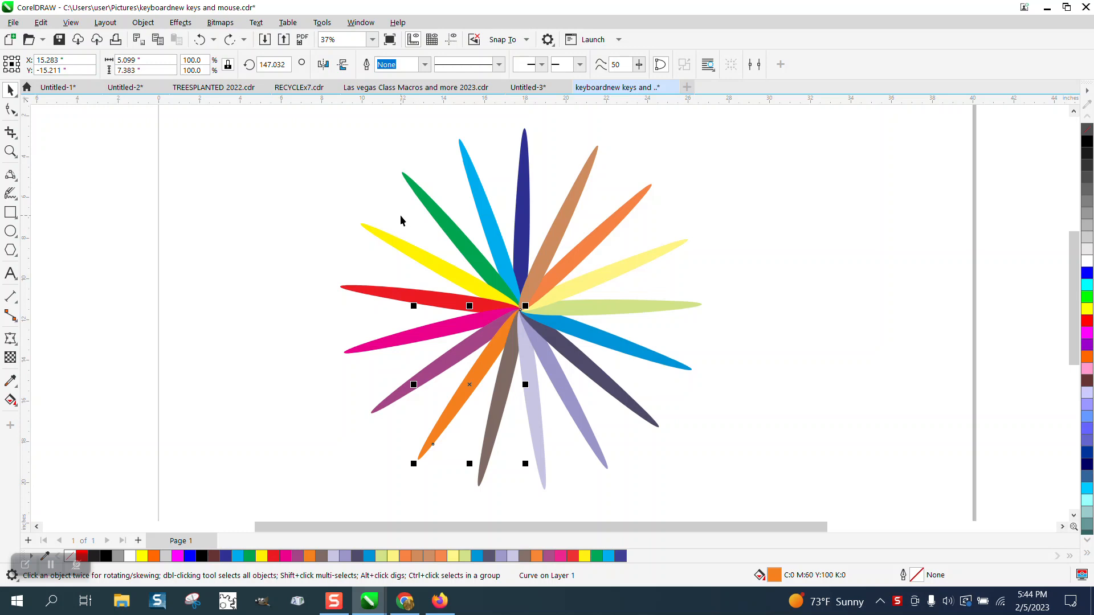
mouse_move(396, 161)
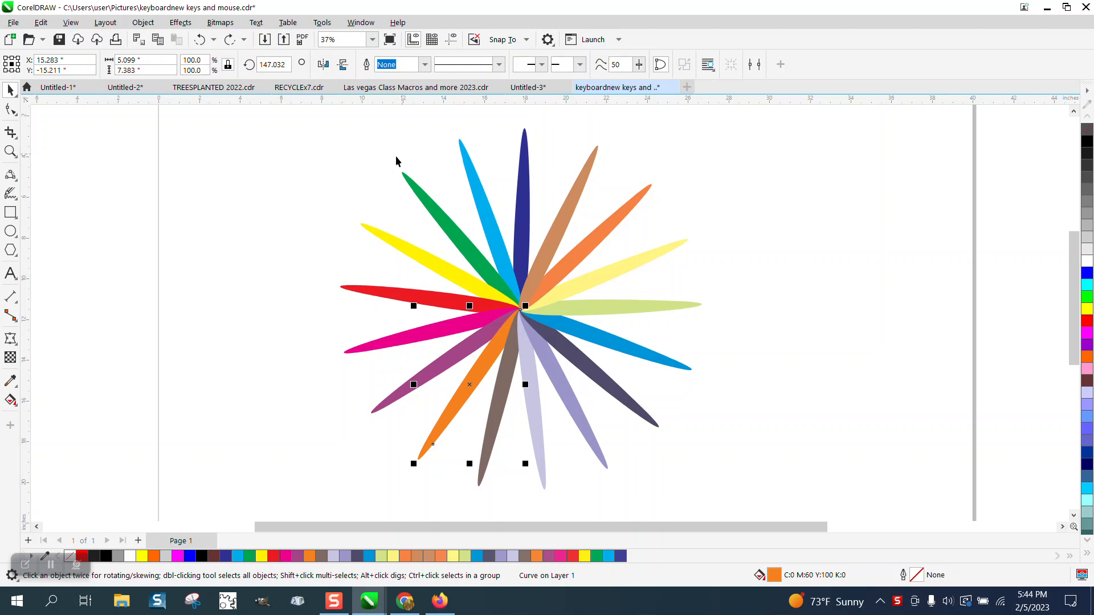
mouse_move(329, 163)
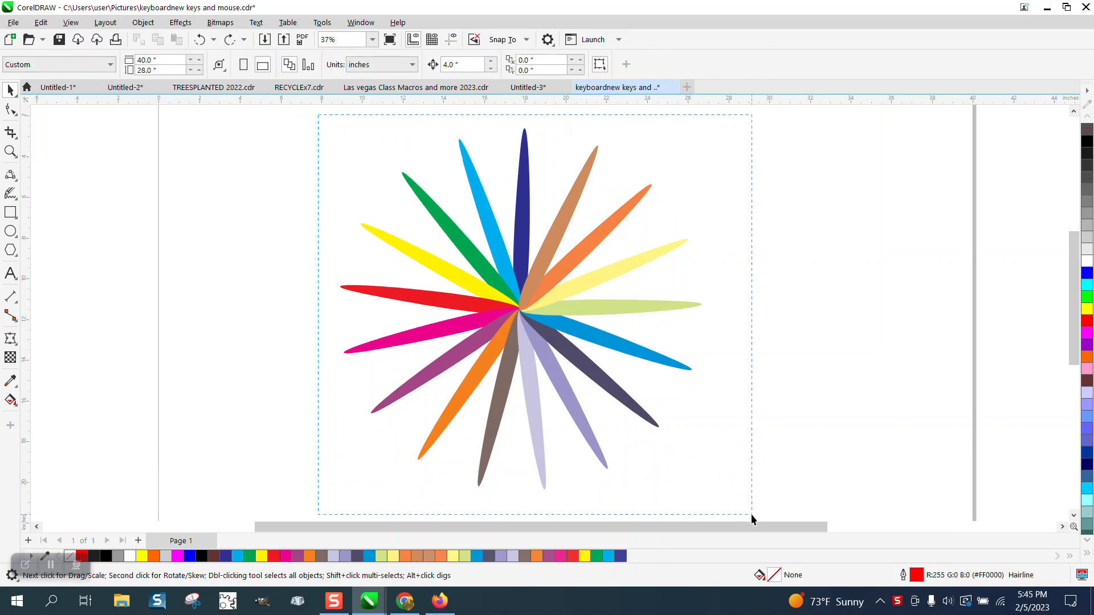
click(39, 21)
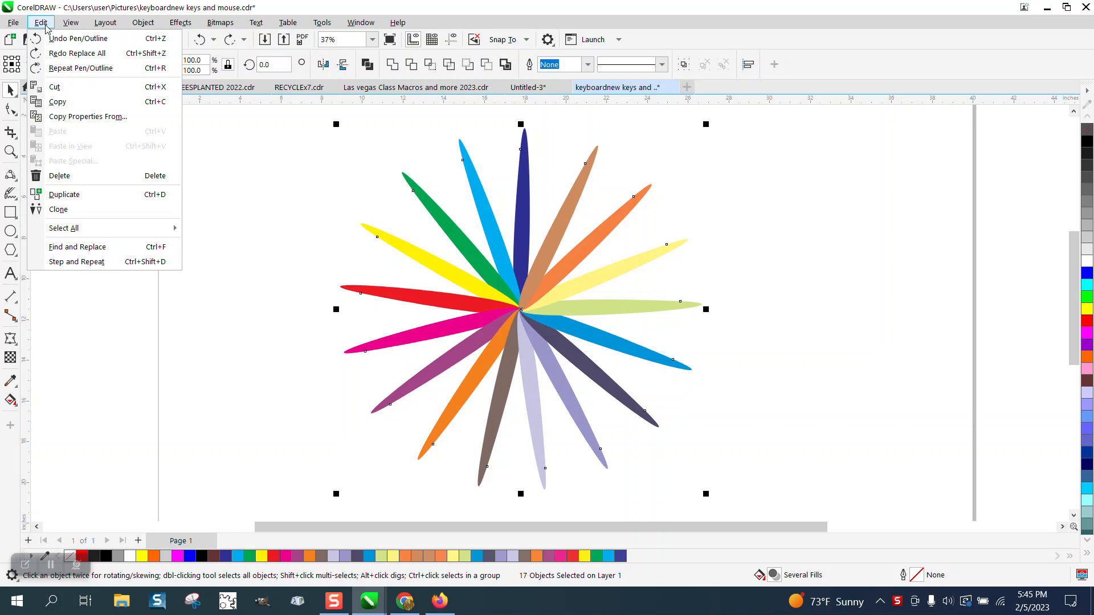
click(77, 246)
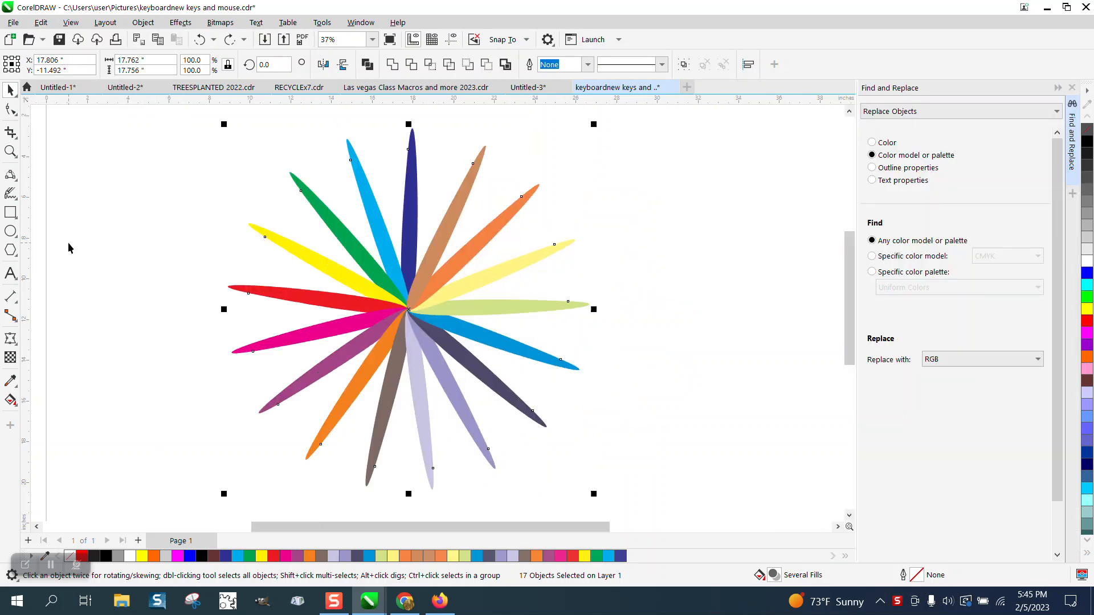
click(959, 111)
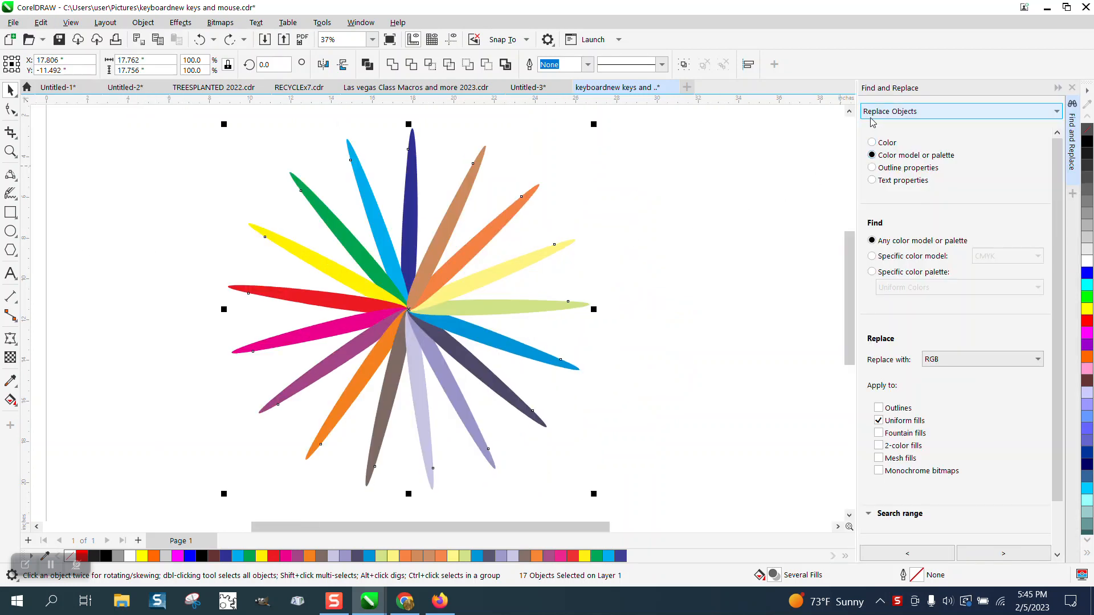
click(958, 111)
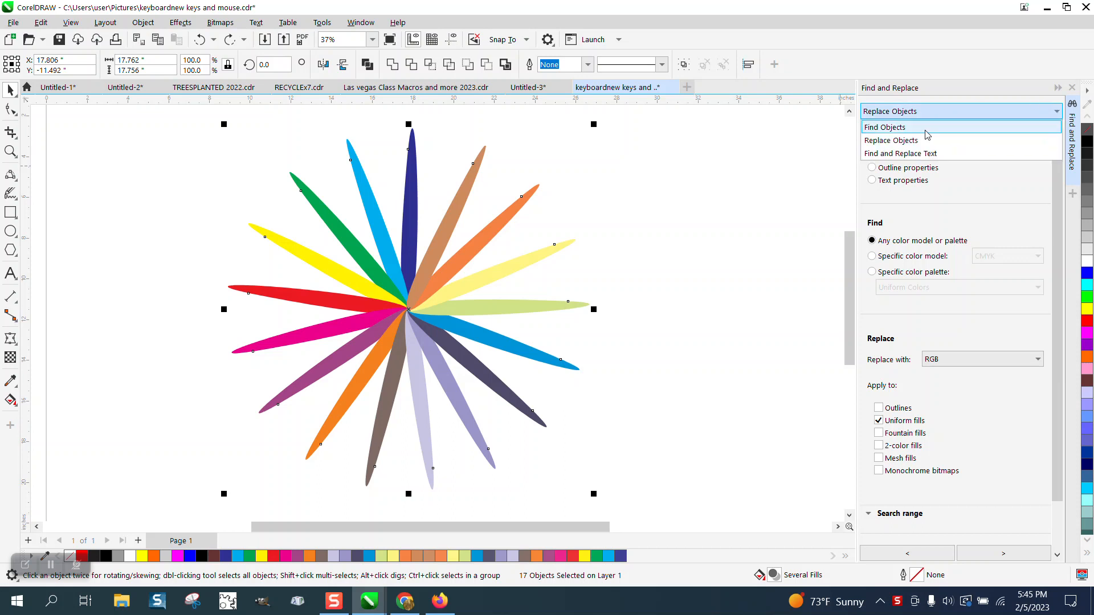
click(890, 140)
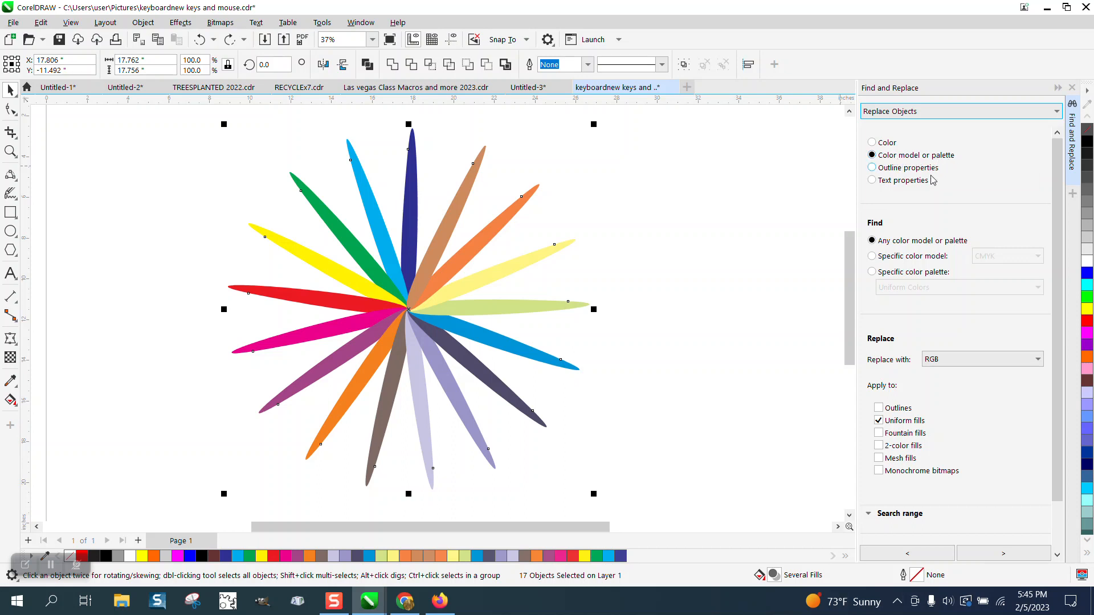
mouse_move(948, 251)
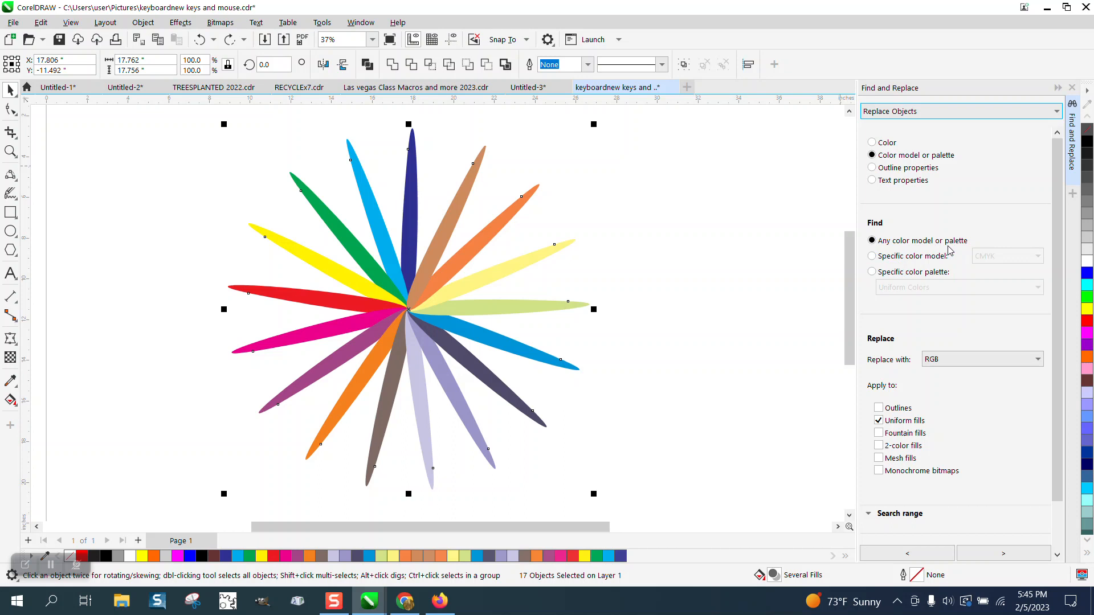
mouse_move(888, 368)
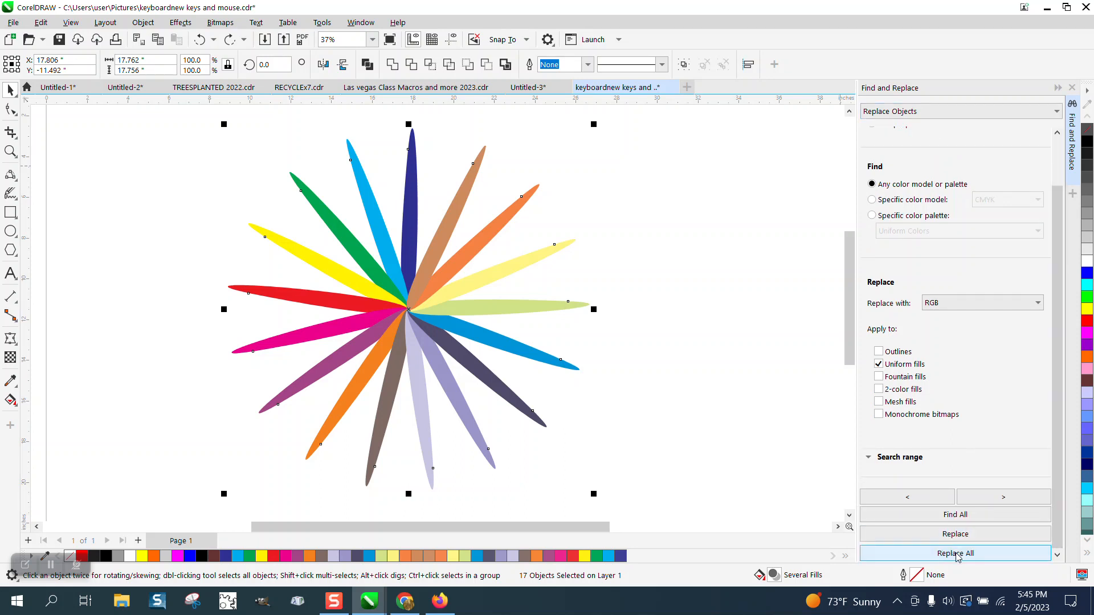
Run Replace All to turn petal uniform fills into RGB, declining to restart the search
click(955, 554)
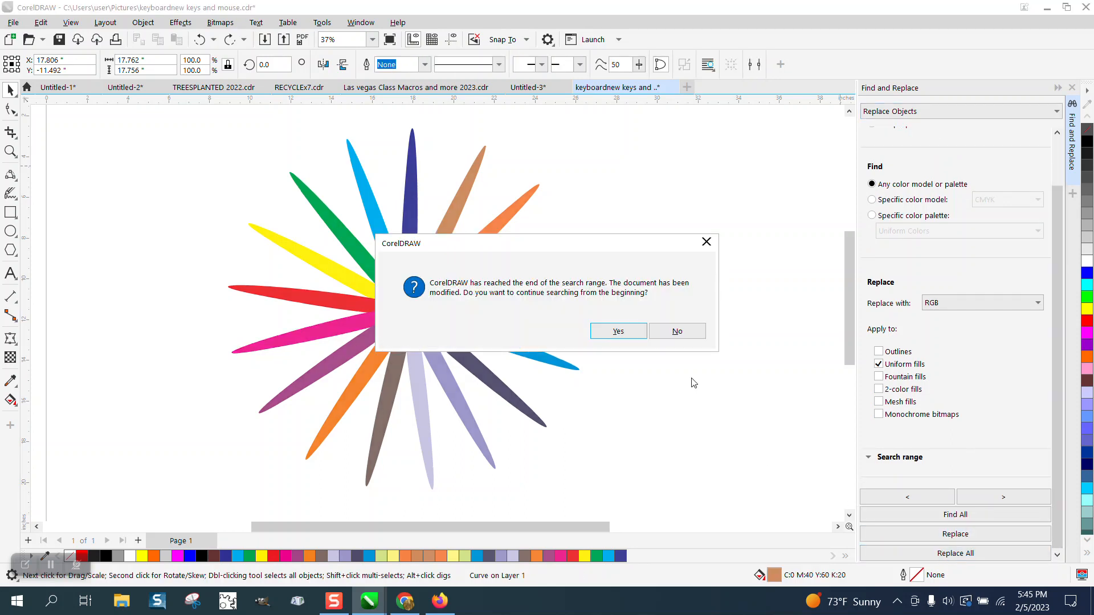
click(675, 330)
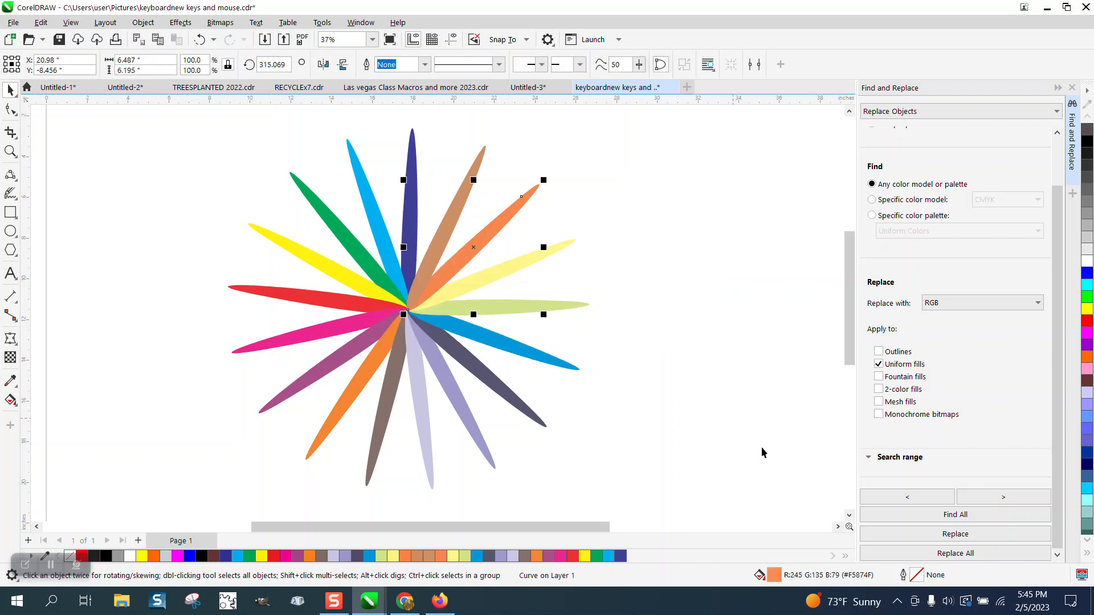
mouse_move(855, 584)
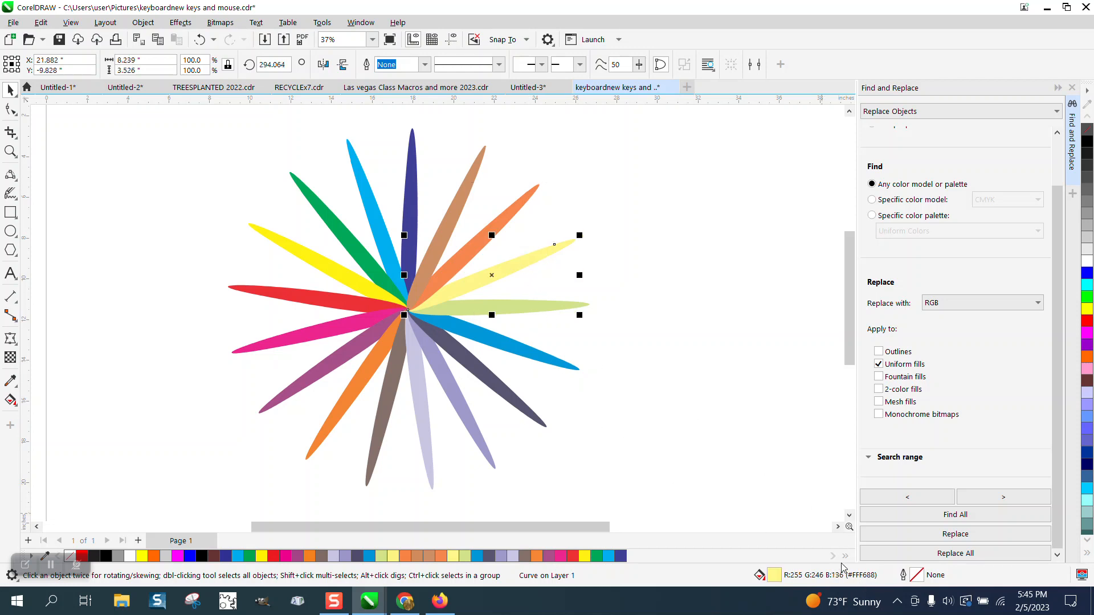
mouse_move(529, 448)
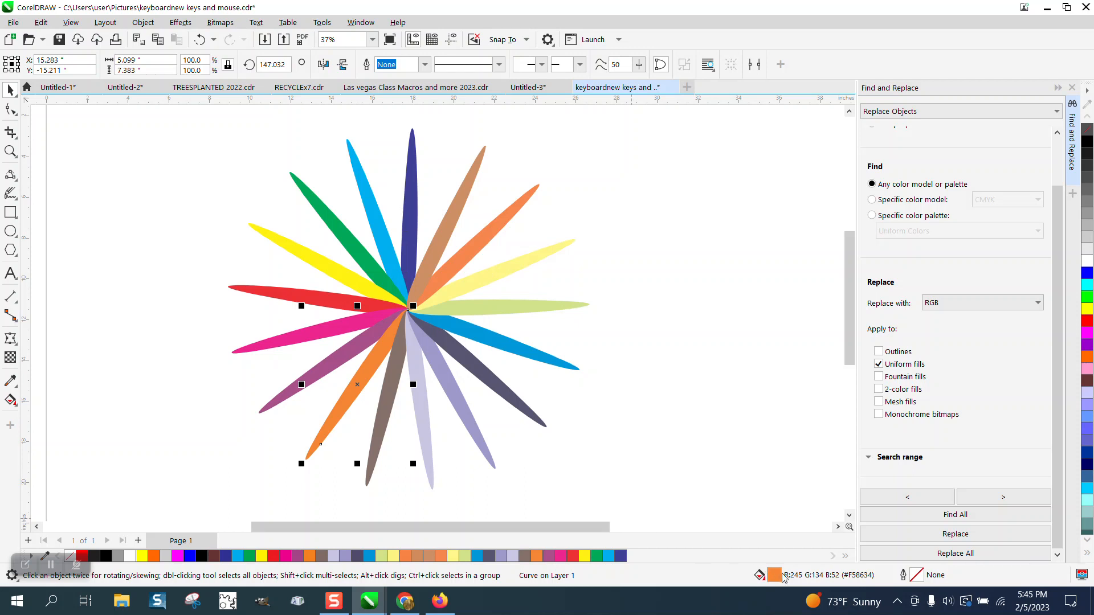
mouse_move(767, 515)
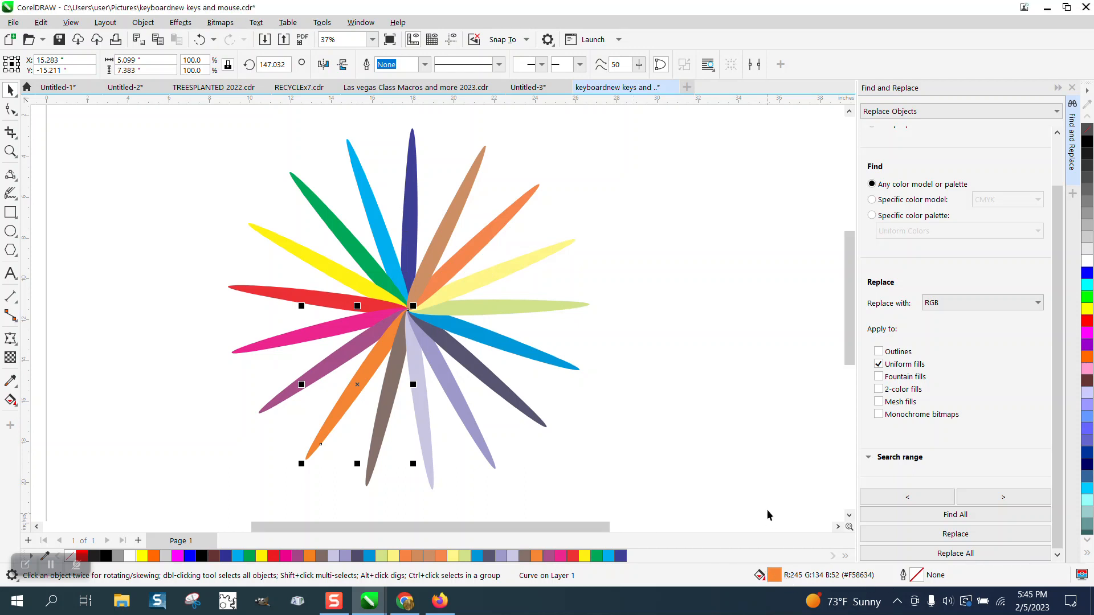
mouse_move(348, 307)
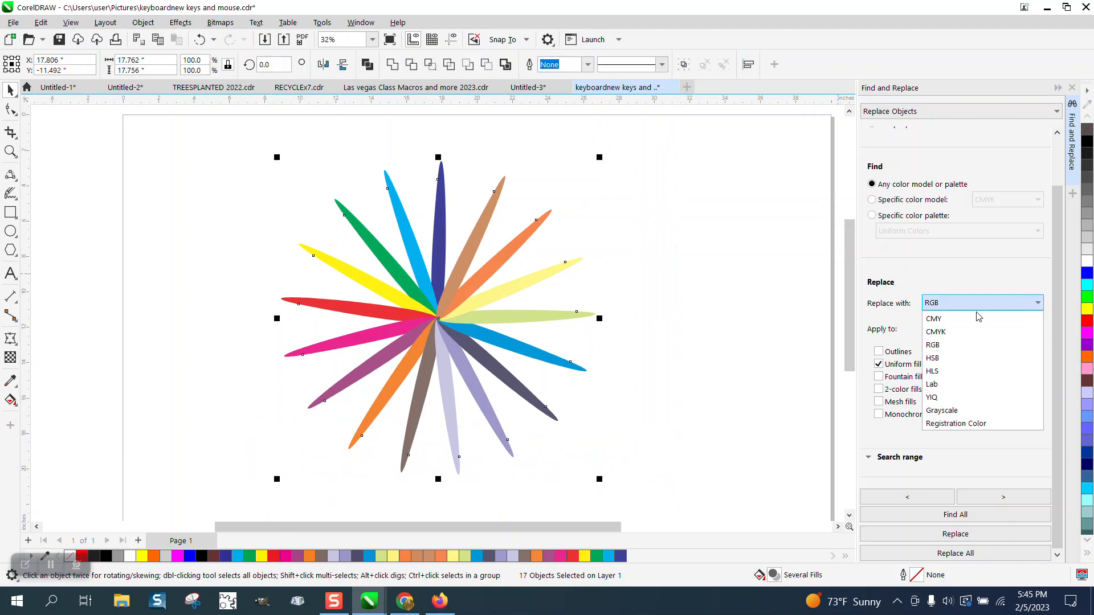
mouse_move(944, 332)
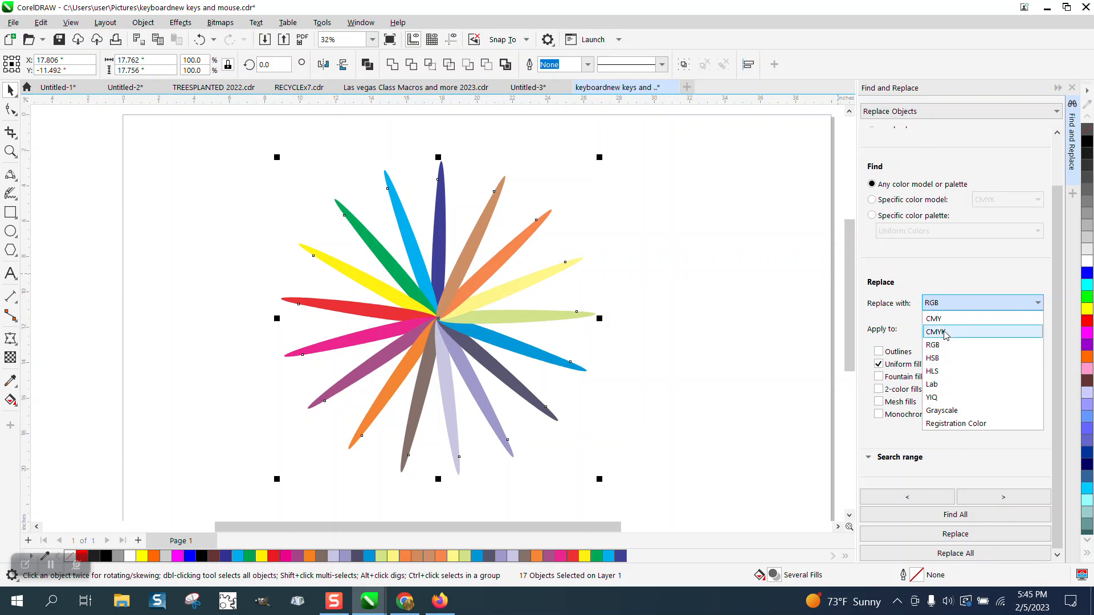
Choose CMYK as the replacement colour model and run Replace All on the petals
click(935, 331)
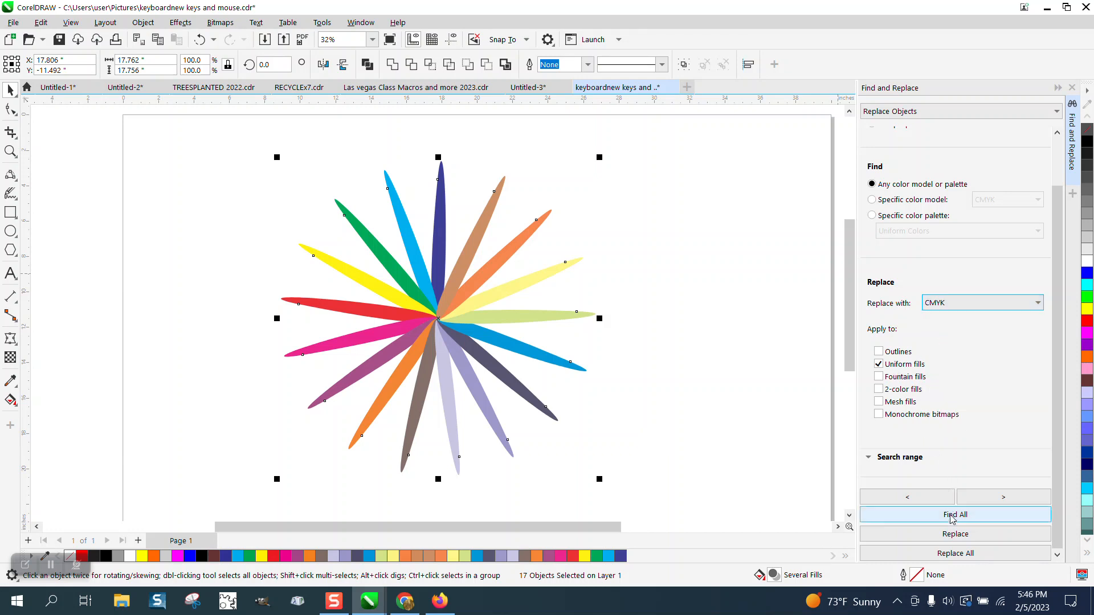
click(954, 515)
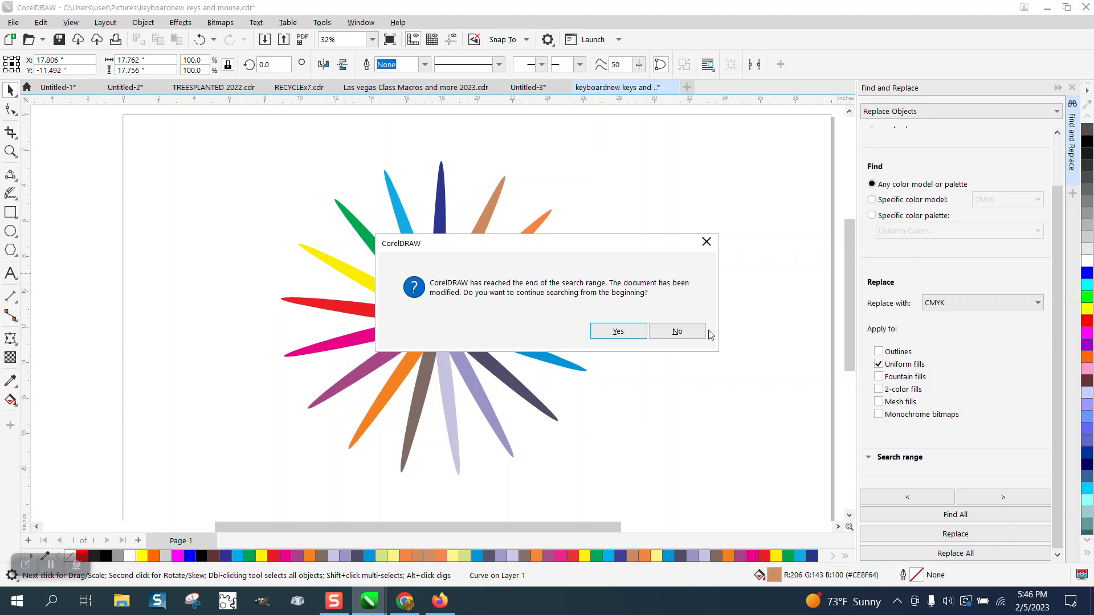
Decline restarting the search and close the Find and Replace docker
click(675, 330)
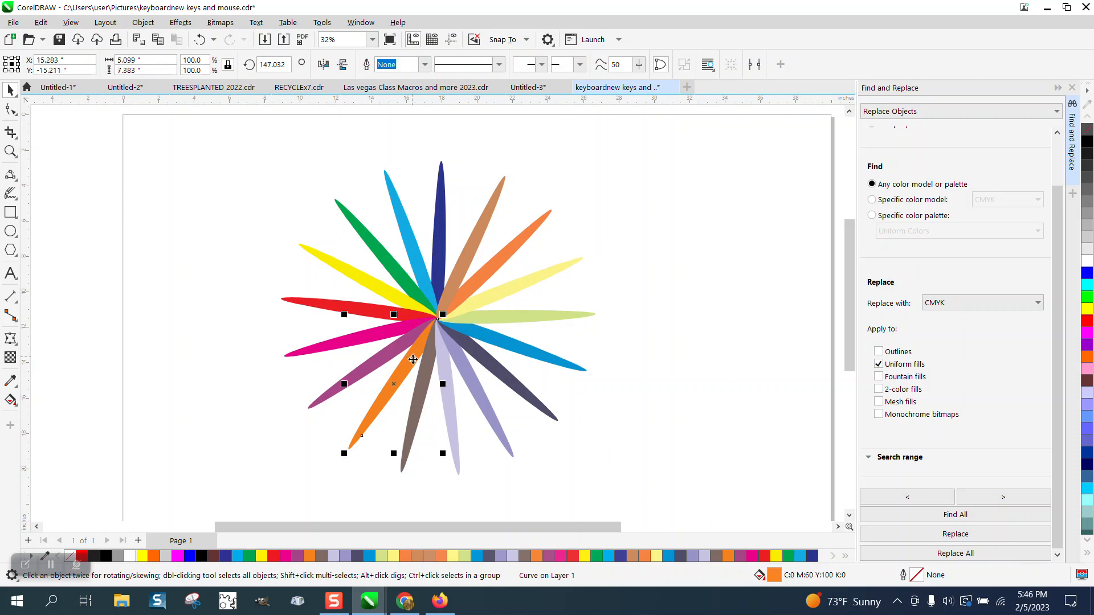
mouse_move(382, 298)
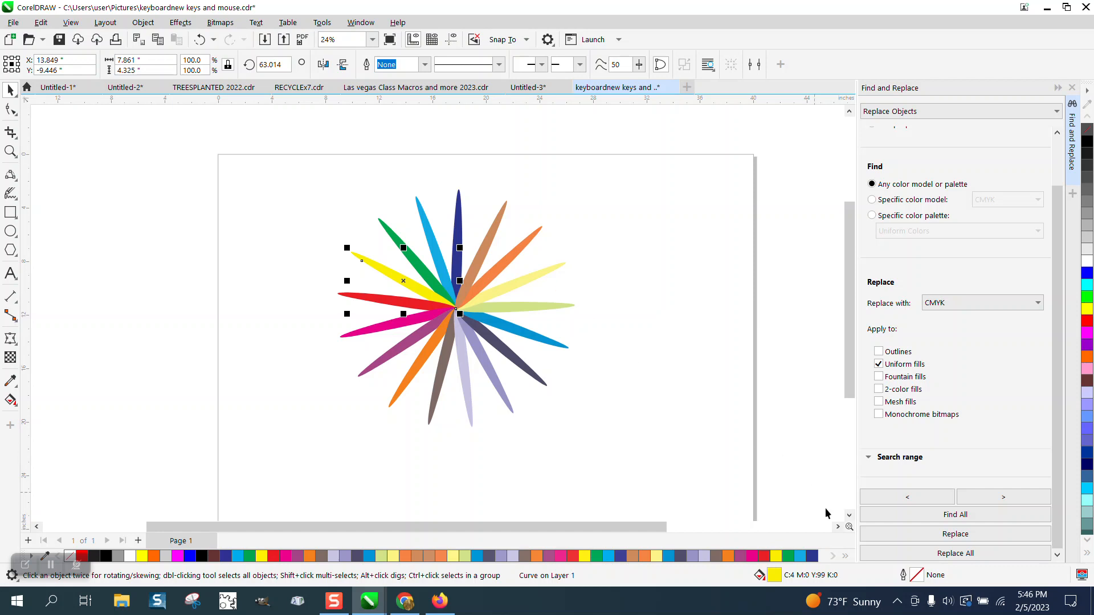
mouse_move(788, 544)
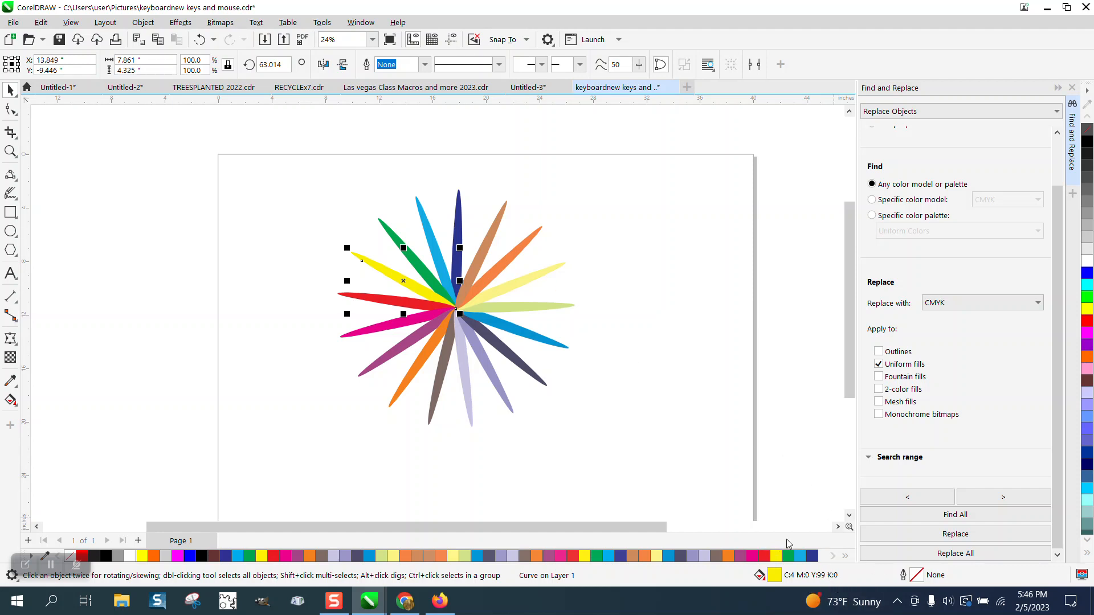
mouse_move(635, 347)
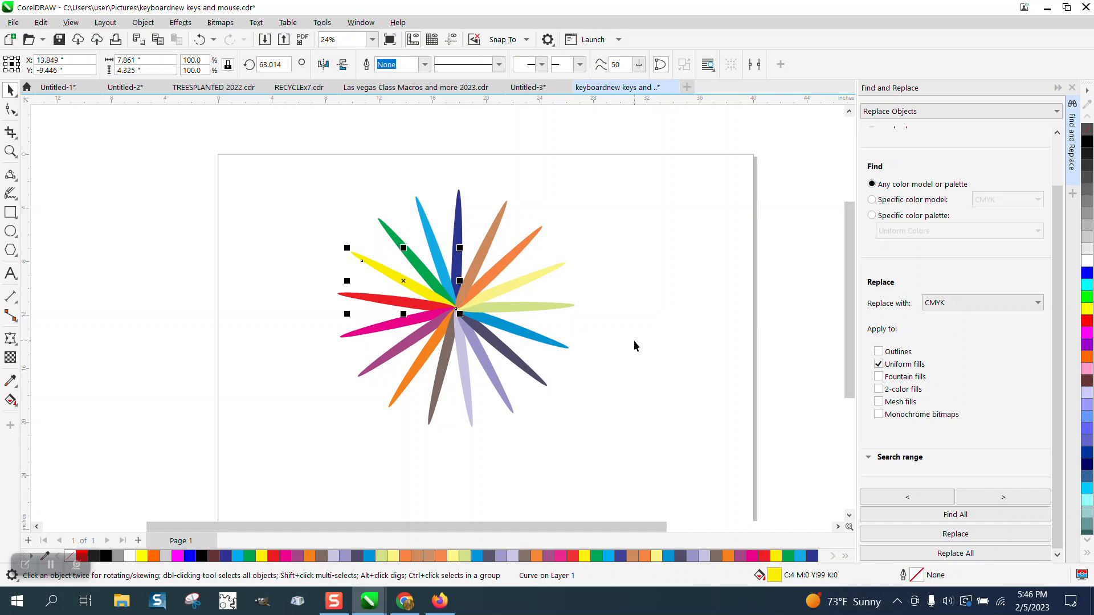
mouse_move(742, 521)
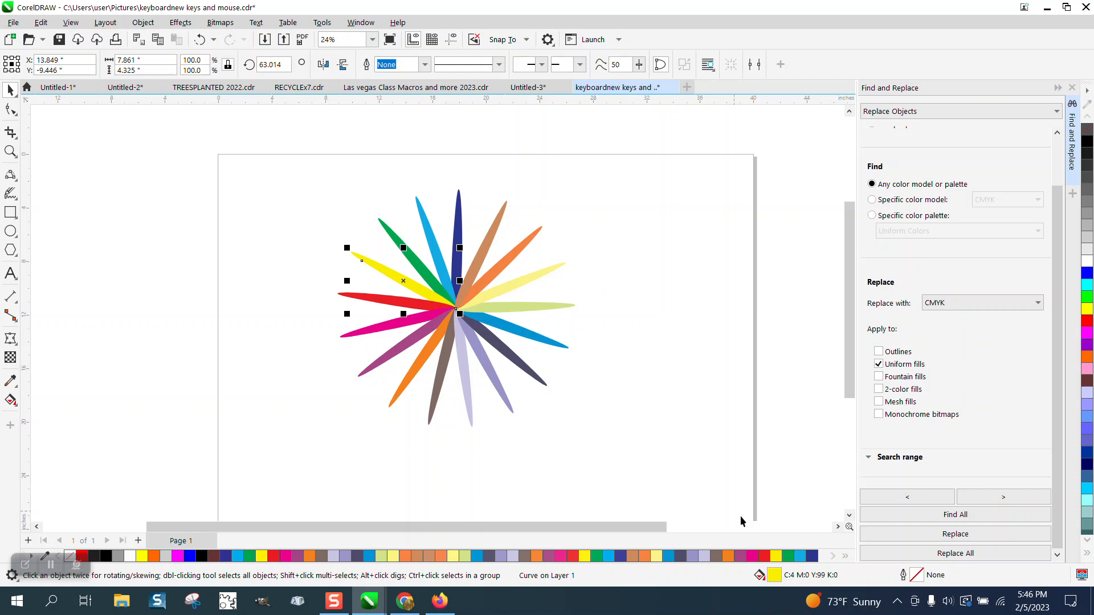
mouse_move(520, 342)
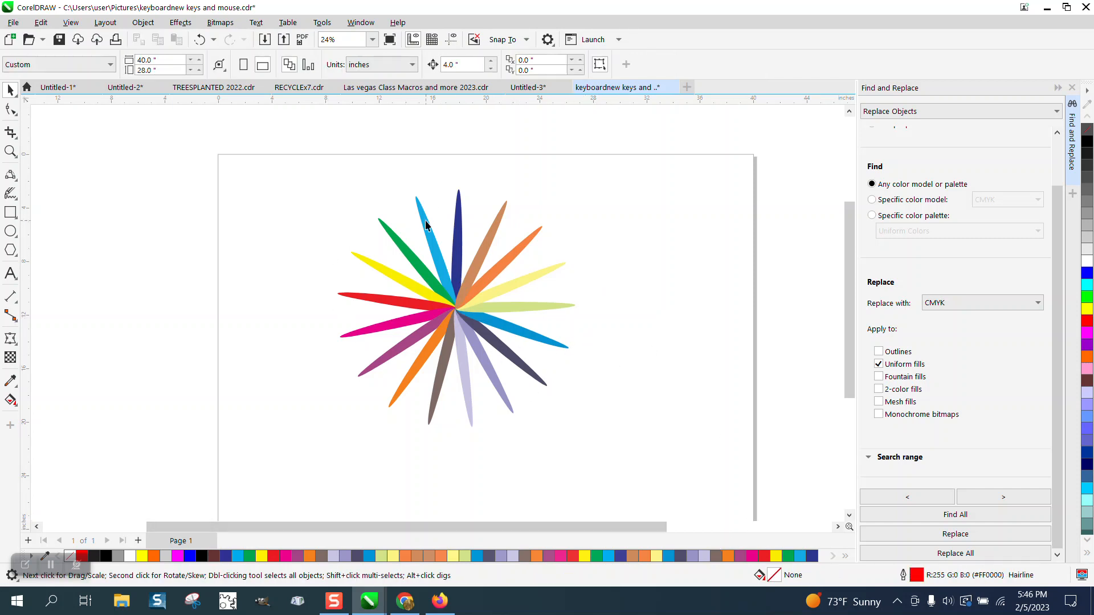
mouse_move(773, 296)
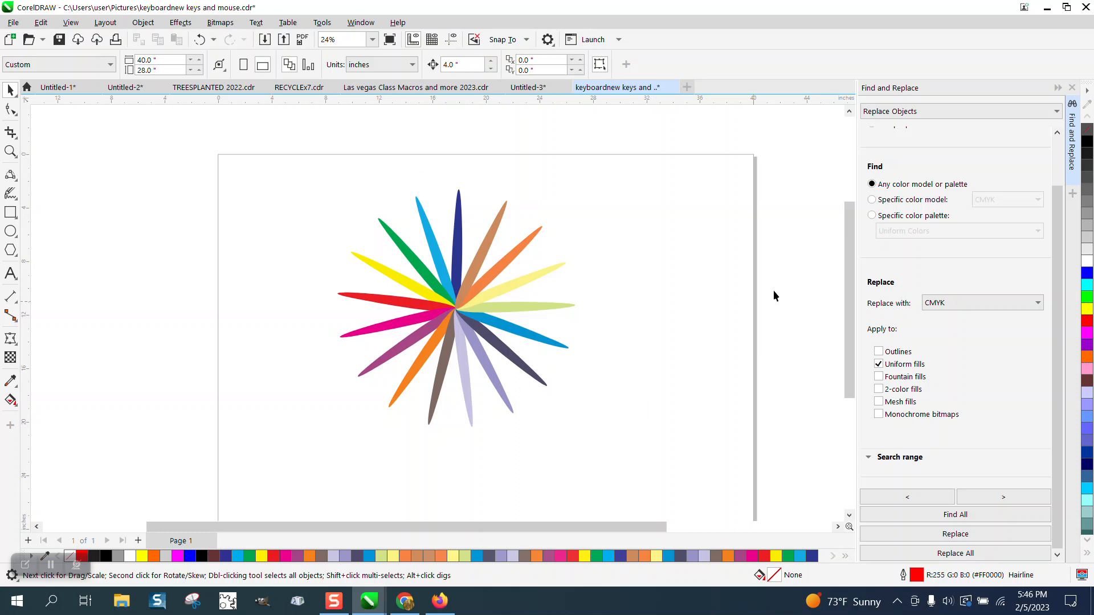
click(1072, 87)
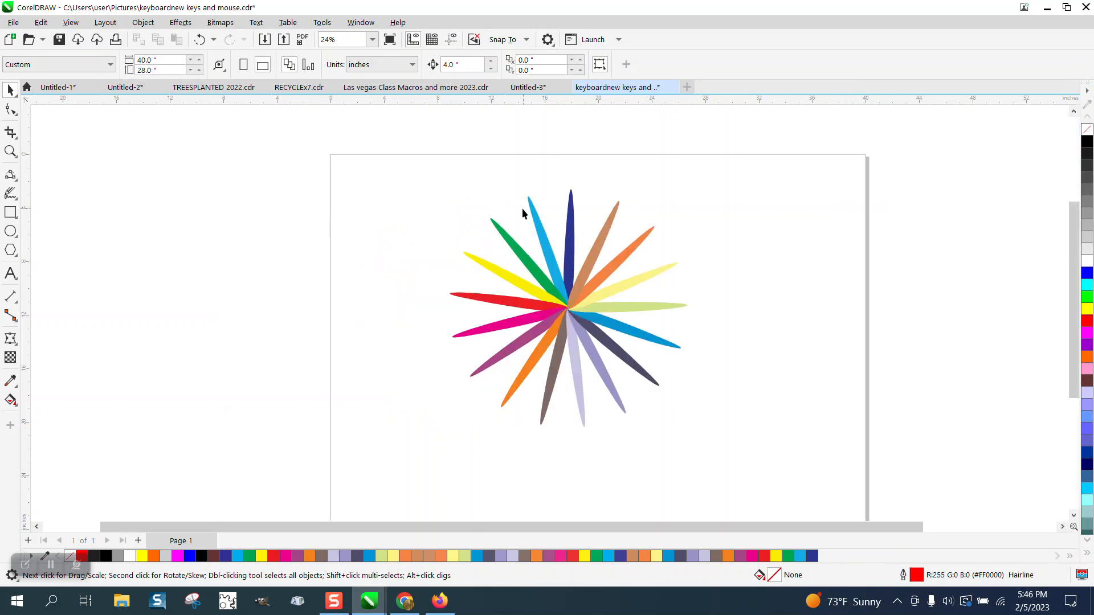